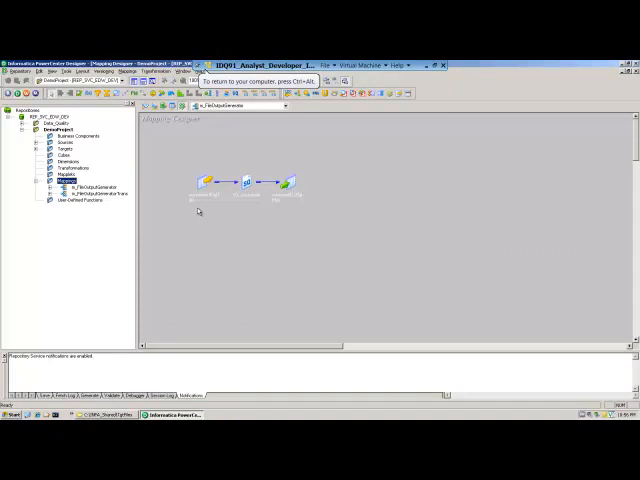
Pick the m_FileOutputGeneratorTrans mapping, close the target column definitions, and start the workflow.
click(97, 193)
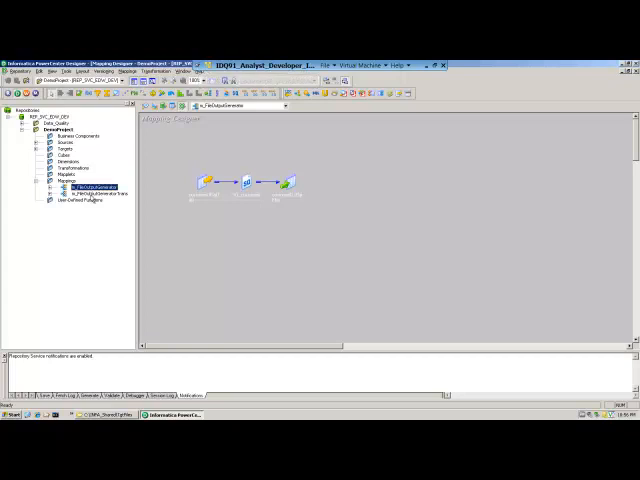
click(95, 192)
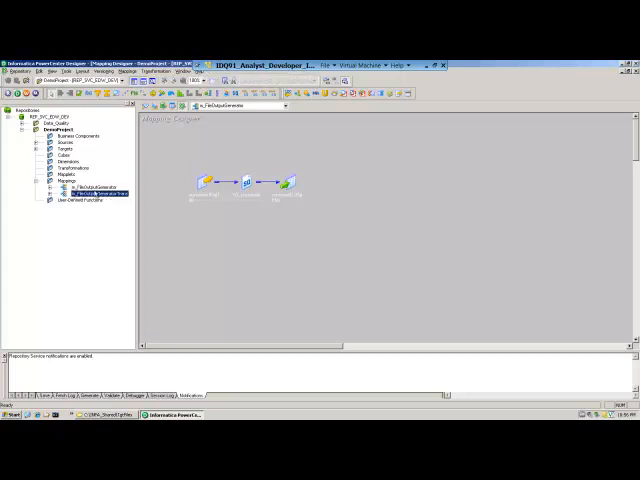
click(95, 191)
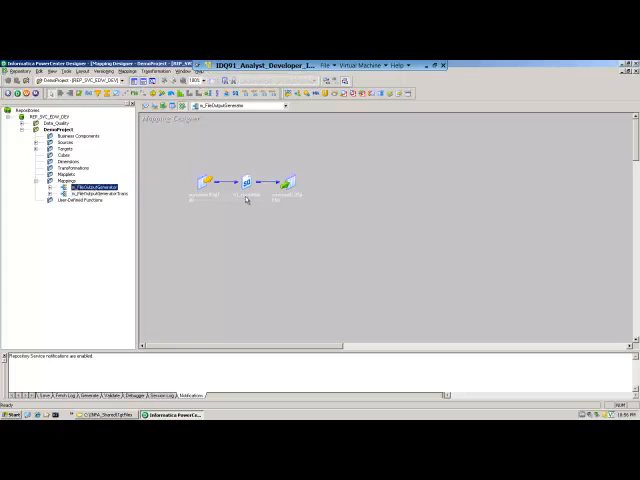
click(210, 178)
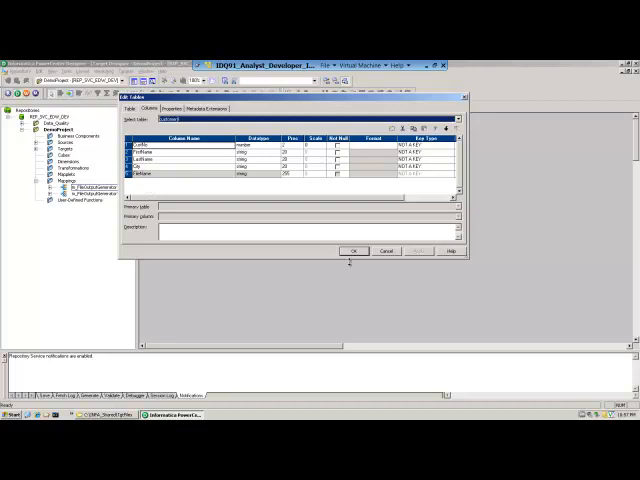
click(356, 250)
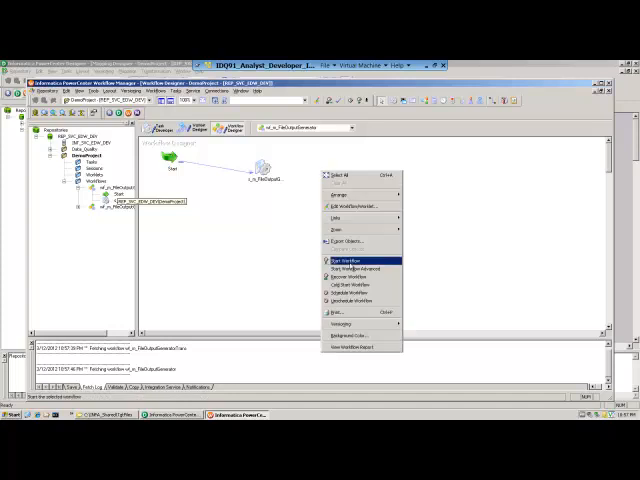
click(345, 258)
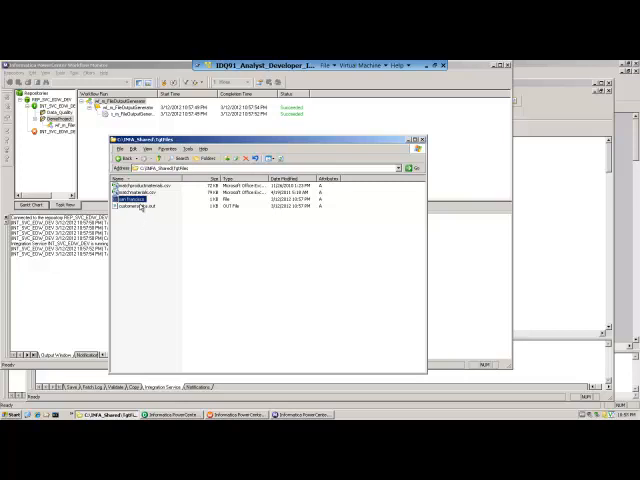
Open the san francisco output file with a chosen viewer program.
right_click(135, 207)
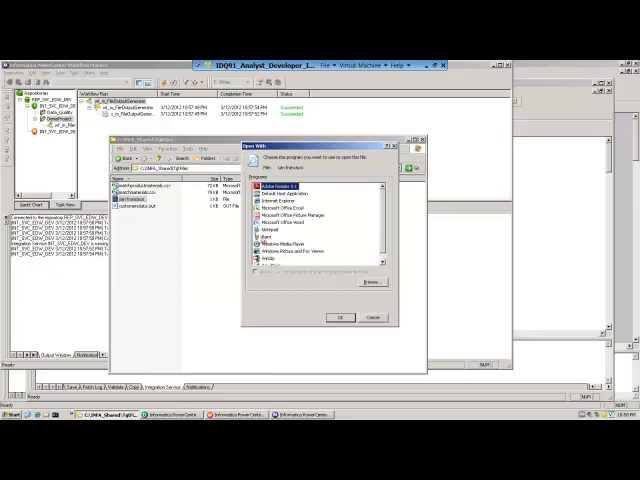
click(340, 317)
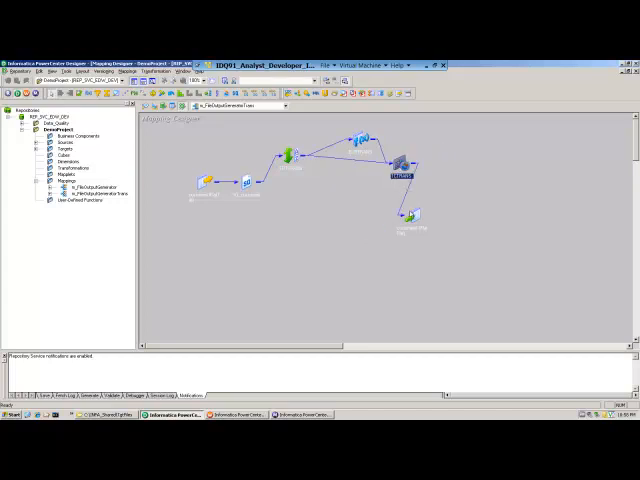
Drag a transformation in the m_FileOutputGeneratorTrans mapping to rearrange the layout.
drag(405, 225, 490, 225)
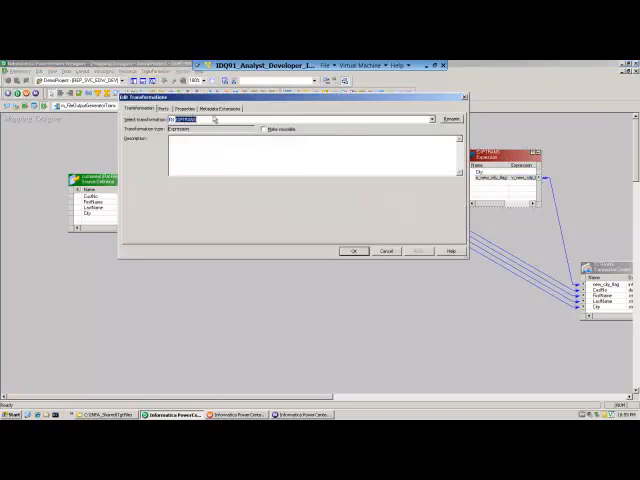
click(181, 109)
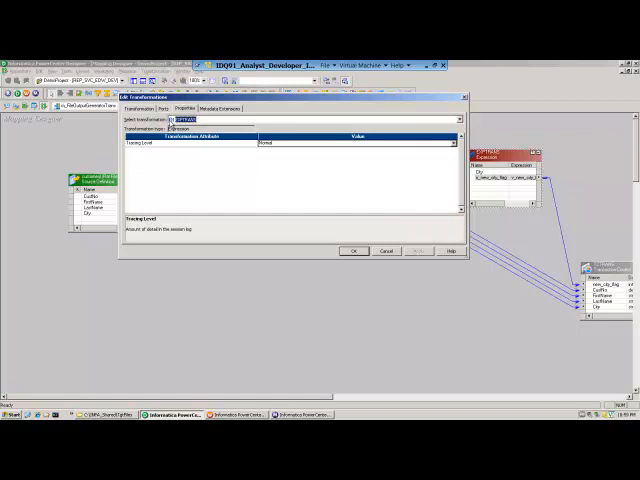
click(164, 108)
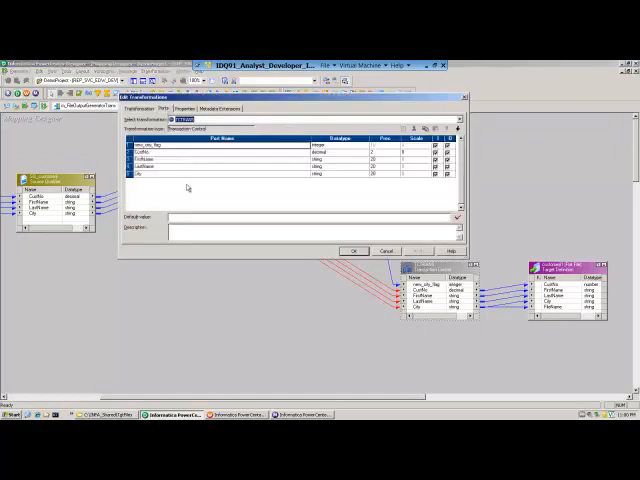
Open the Transaction Control properties and edit its Transaction Control Condition.
click(173, 108)
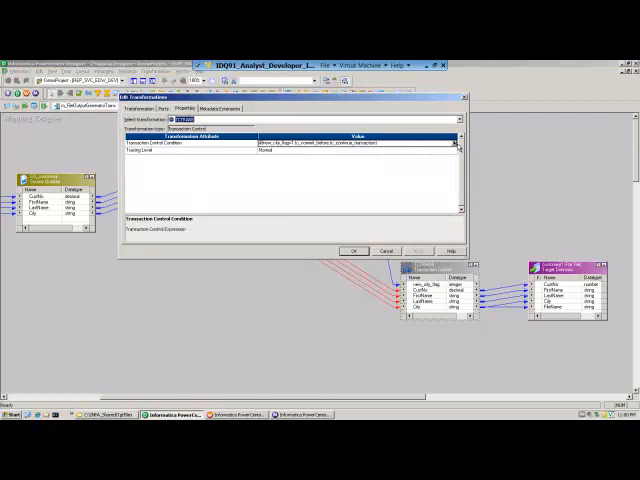
click(453, 145)
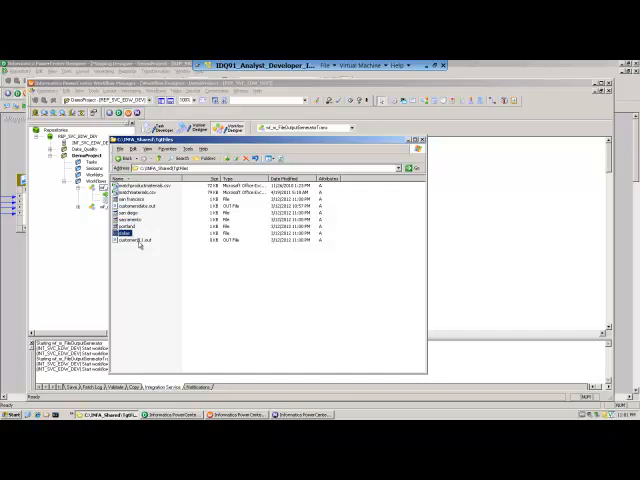
Open the san francisco file with a viewer program, then bring up actions for dallas.
click(130, 244)
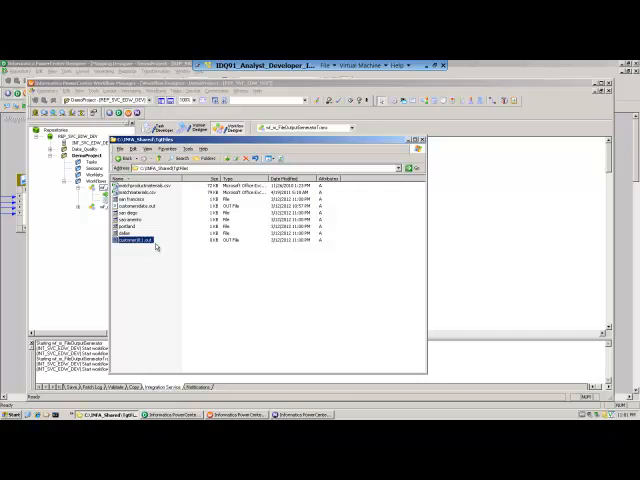
right_click(128, 240)
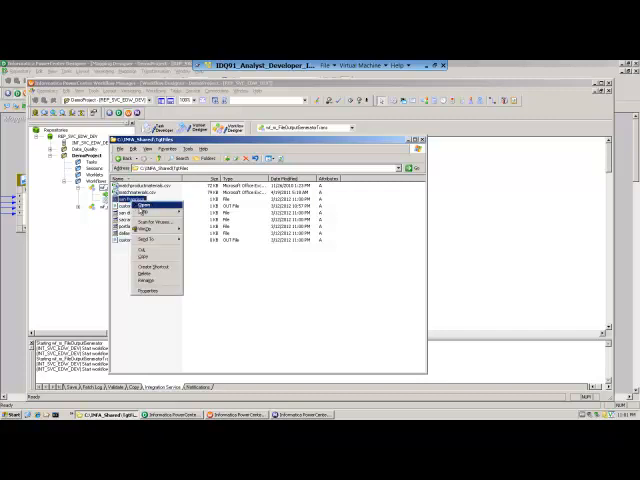
click(160, 218)
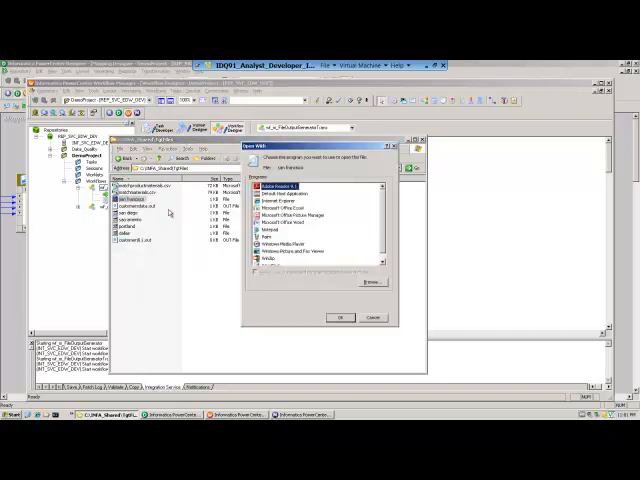
click(340, 317)
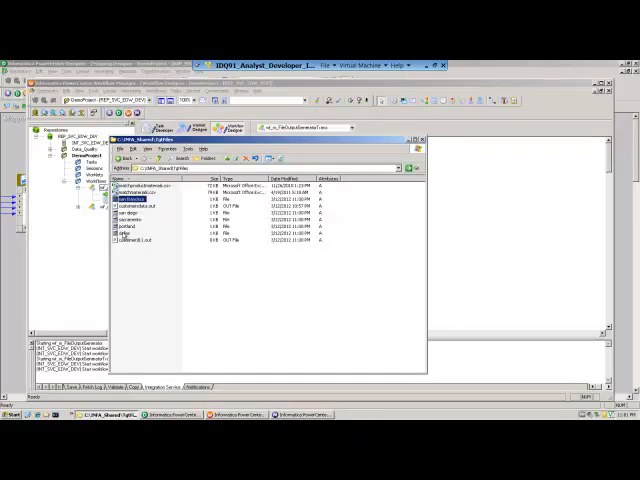
right_click(130, 232)
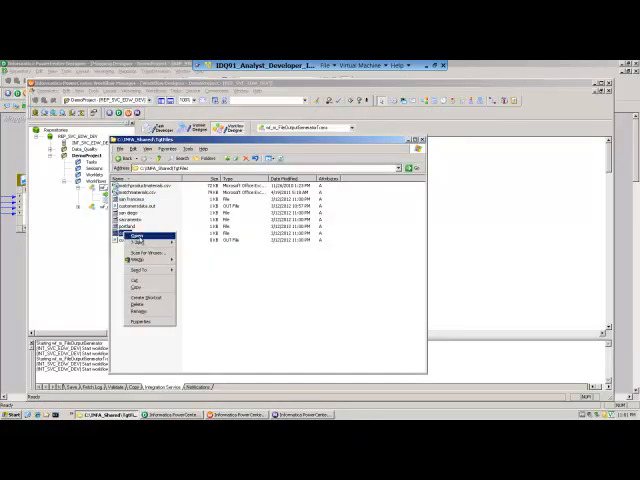